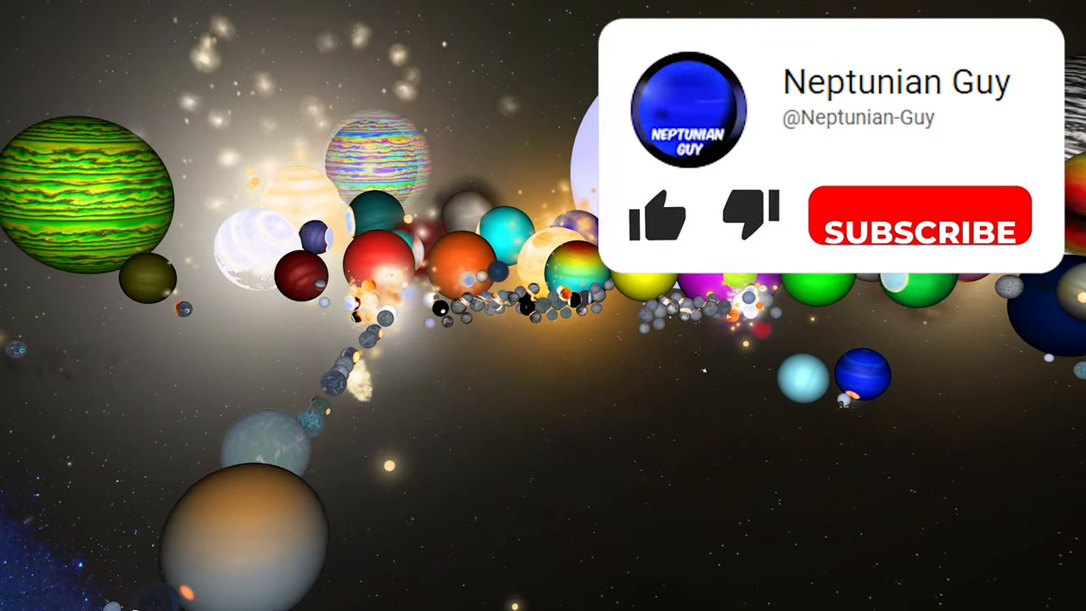
Step: Load the workshop simulation 'Ashley's Nemesis System 2.1' with its description panel showing
{"action": "left_click", "coordinate": [661, 224]}
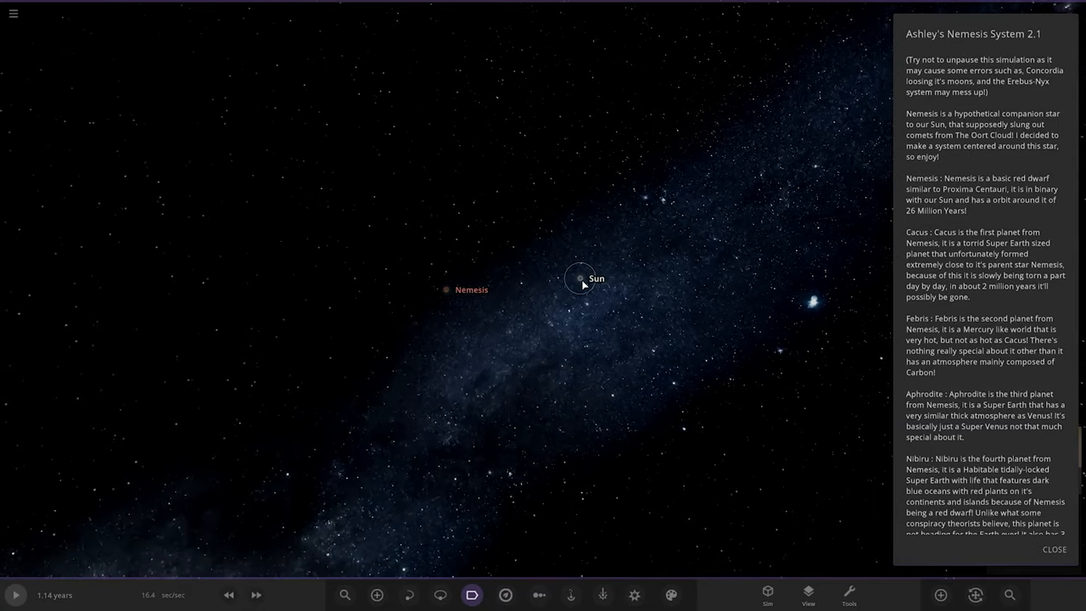
Step: Focus on the Sun and show orbit lines so Cacus, Aphrodite and Nibiru's paths around Nemesis appear
{"action": "left_click", "coordinate": [577, 278]}
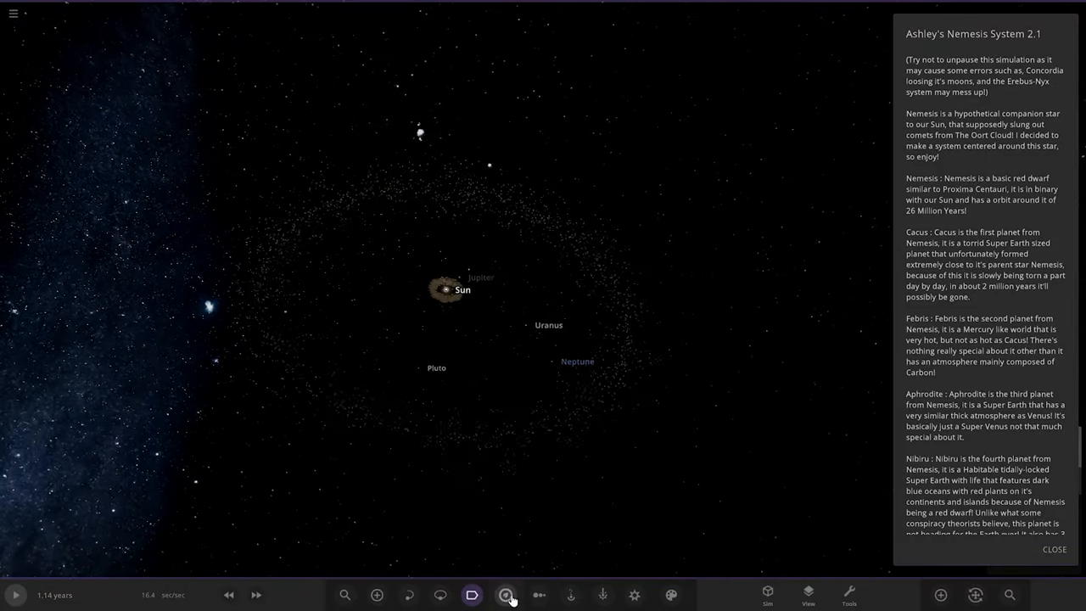
{"action": "left_click", "coordinate": [441, 593]}
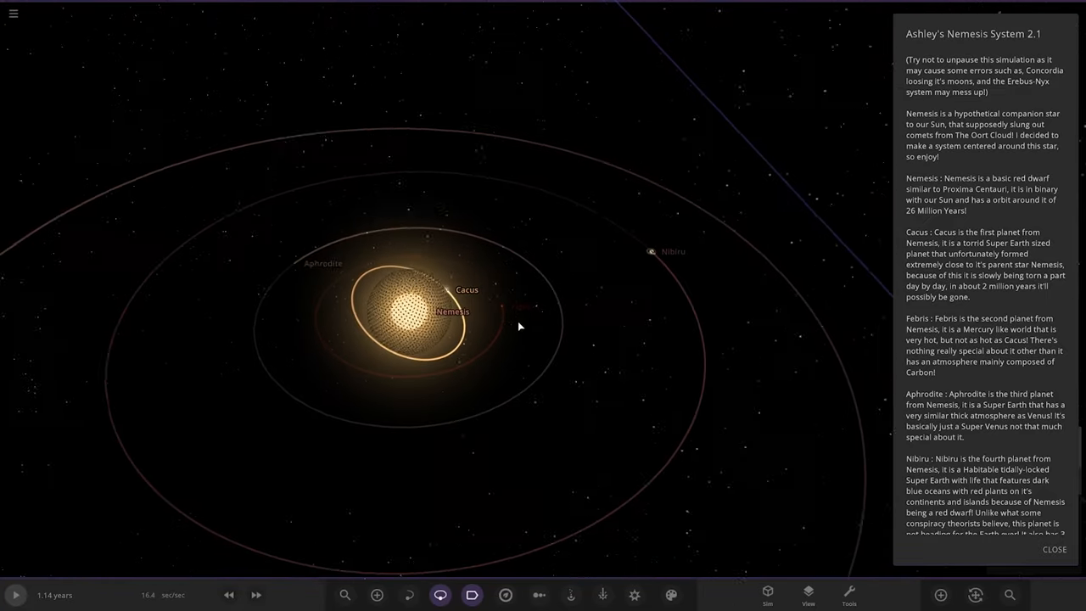
Step: Zoom in on Aphrodite to see the tan planet with its mass, radius and temperature listed
{"action": "scroll", "scroll_direction": "down", "scroll_amount": 3}
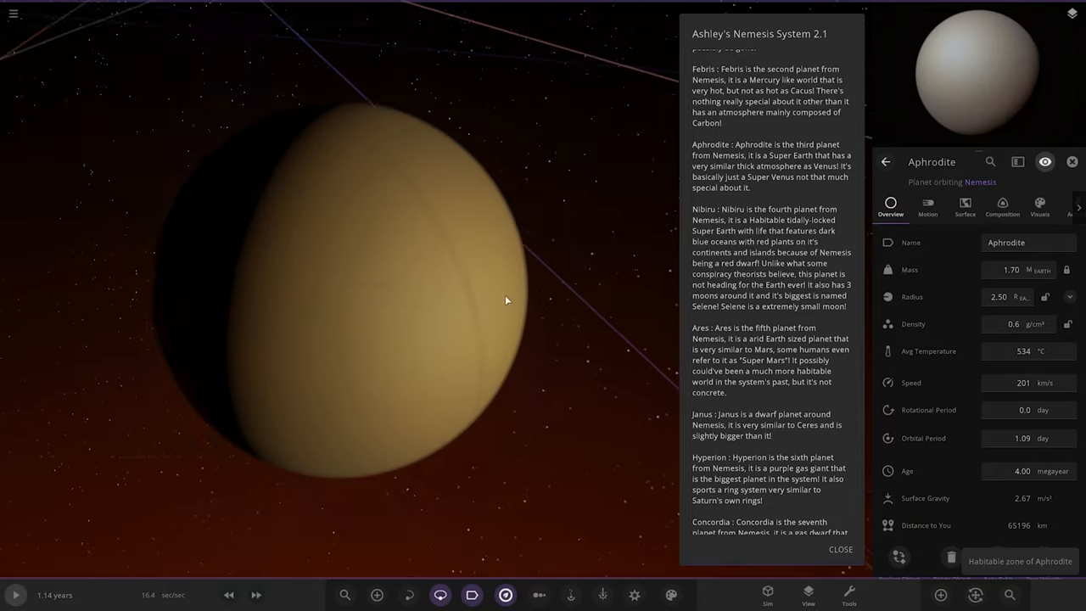
Step: Show Aphrodite's visual layers and Nemesis' habitable zone, then select the planet Nibiru
{"action": "left_click", "coordinate": [1038, 206]}
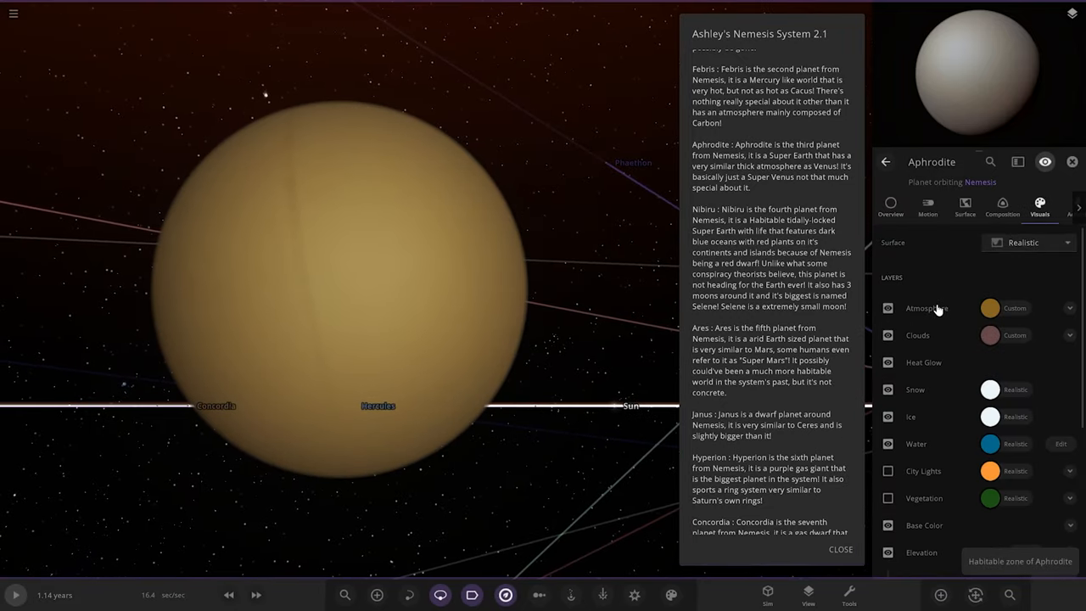
{"action": "left_click", "coordinate": [889, 309]}
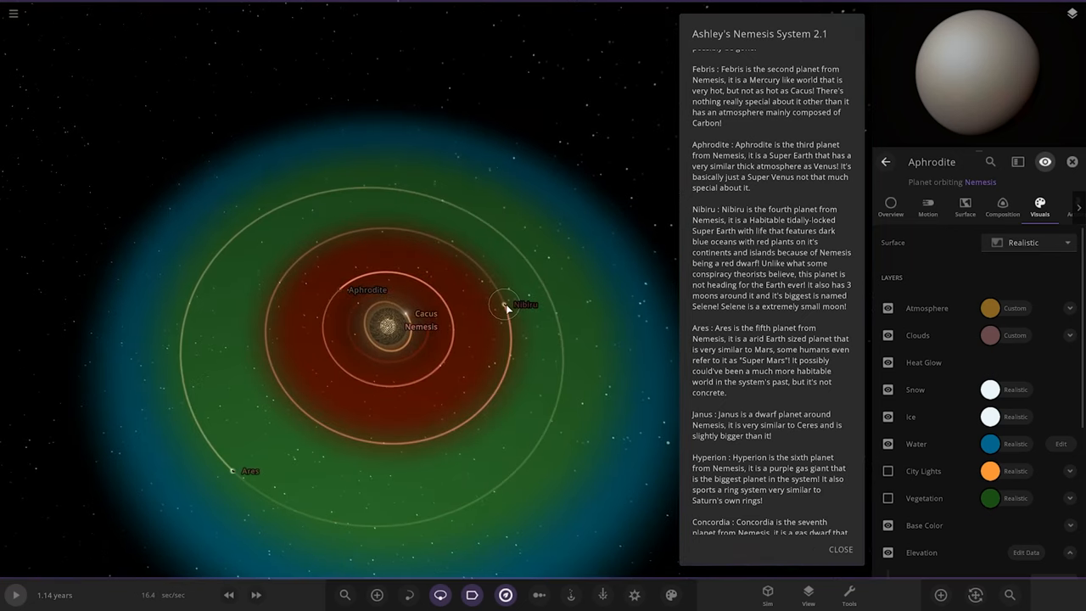
{"action": "left_click", "coordinate": [504, 304]}
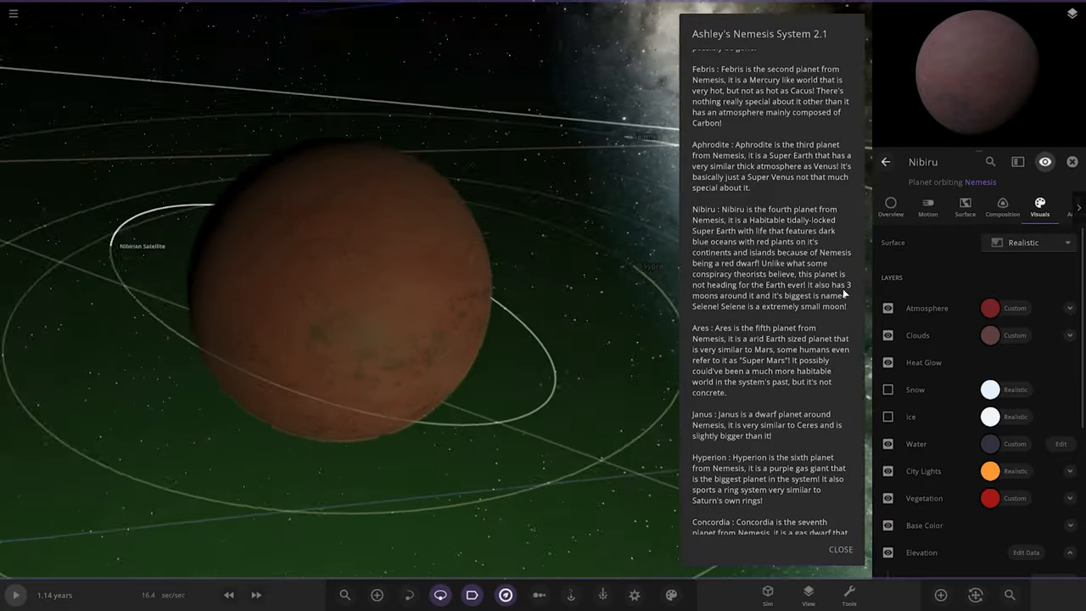
Step: Inspect Nibiru's moons Kypa and Selene, ending on Selene's Overview properties
{"action": "left_click", "coordinate": [1005, 214]}
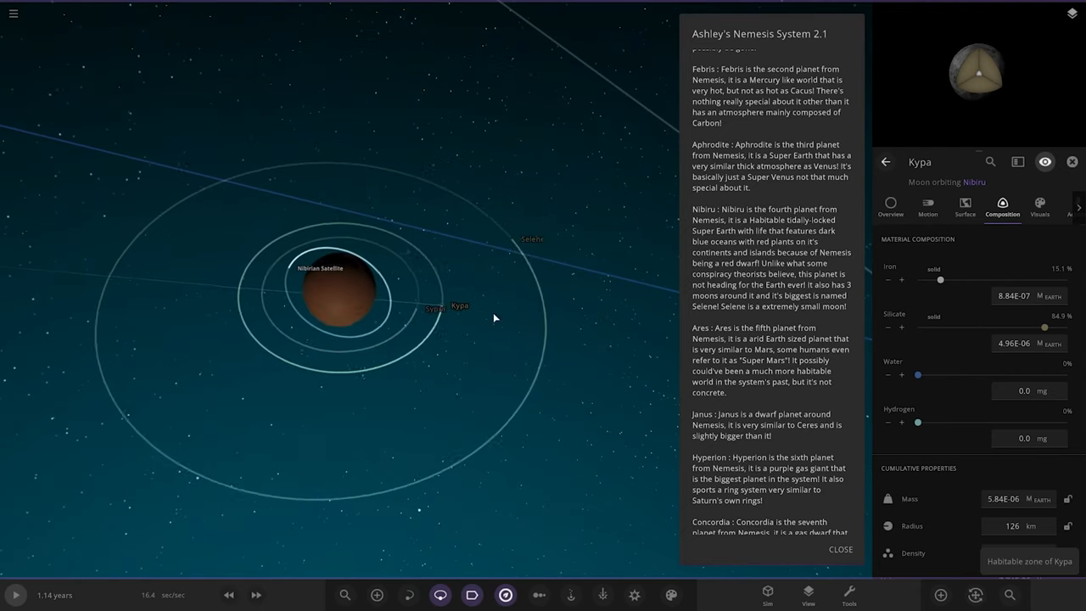
{"action": "left_click", "coordinate": [523, 241]}
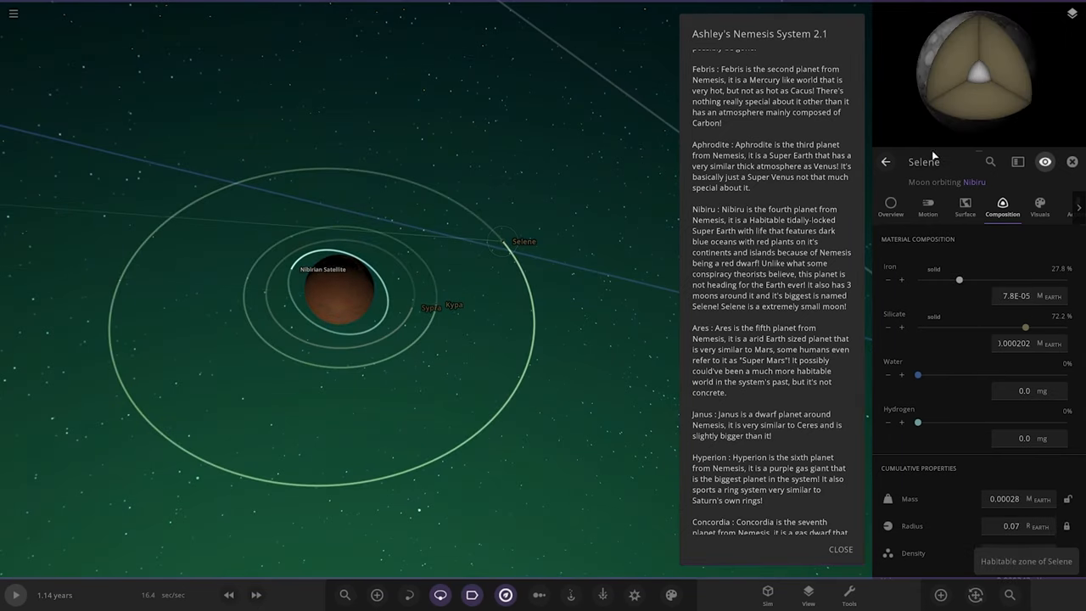
{"action": "left_click", "coordinate": [889, 207]}
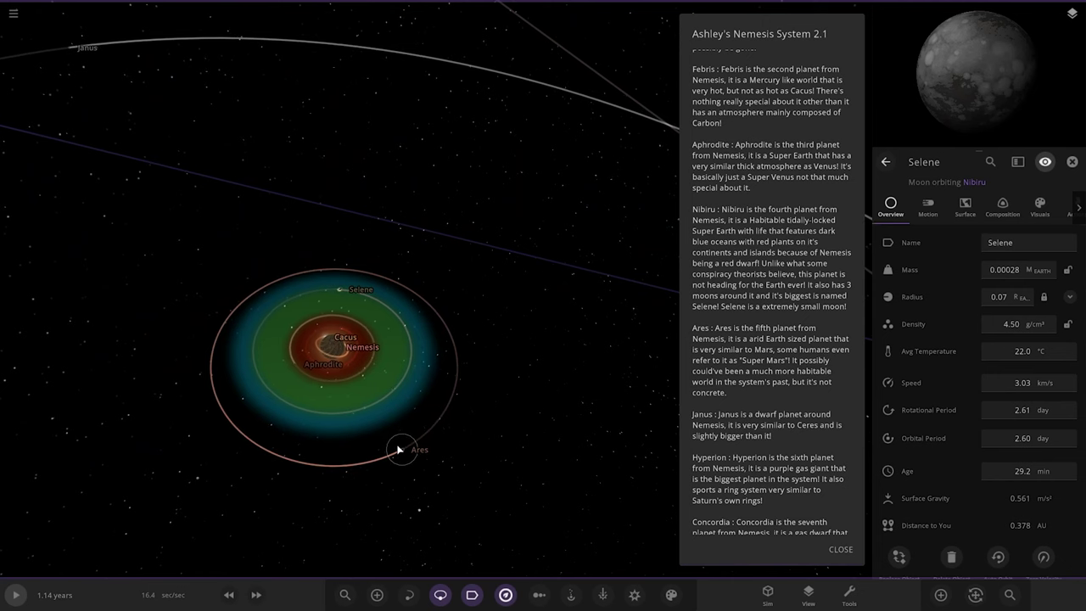
Step: Select the planet Ares, then the dwarf planet Janus to list its properties
{"action": "left_click", "coordinate": [401, 448]}
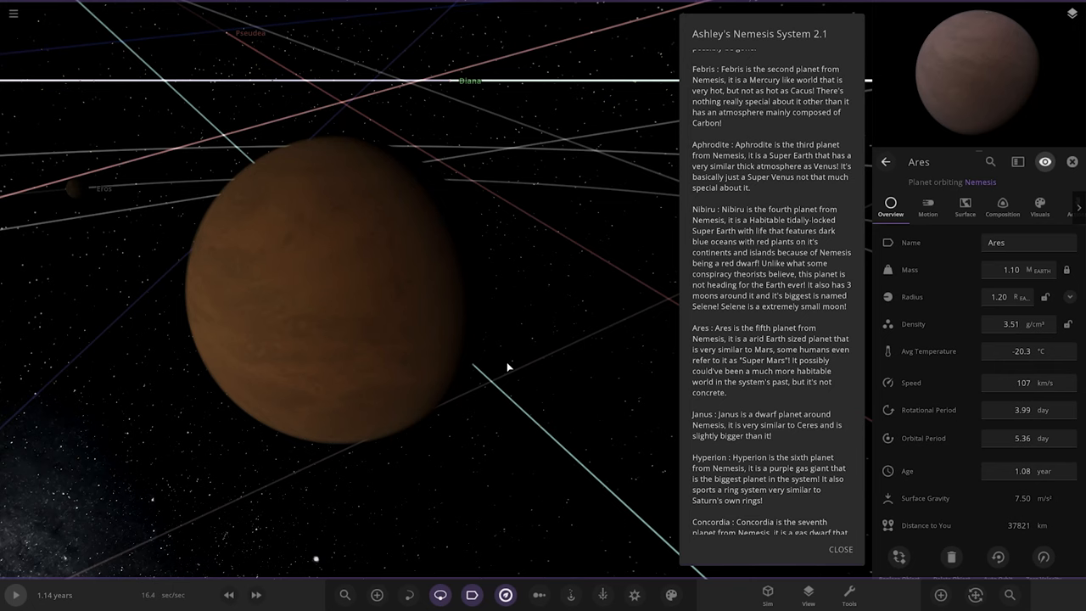
{"action": "mouse_move", "coordinate": [629, 393]}
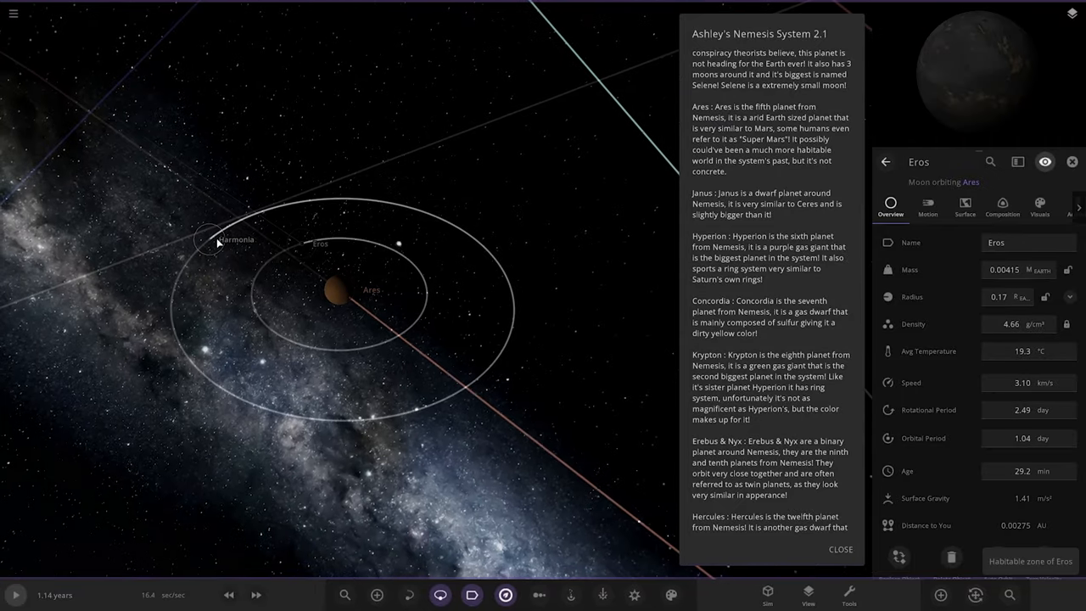
{"action": "left_click", "coordinate": [218, 241]}
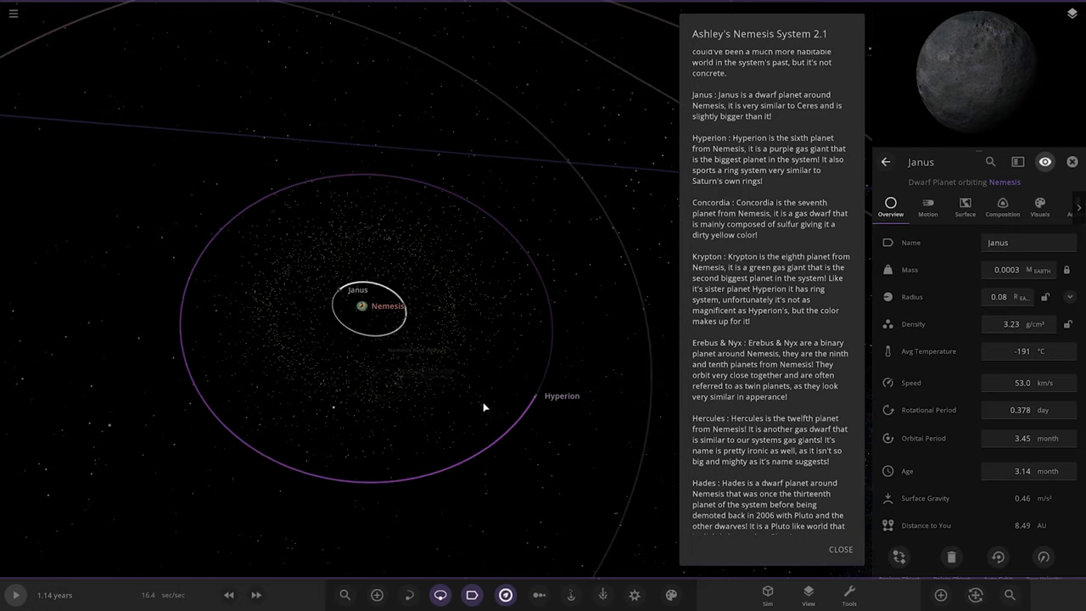
Step: Select the ringed gas giant Hyperion, then its moon Erena to list its properties
{"action": "left_click", "coordinate": [523, 400]}
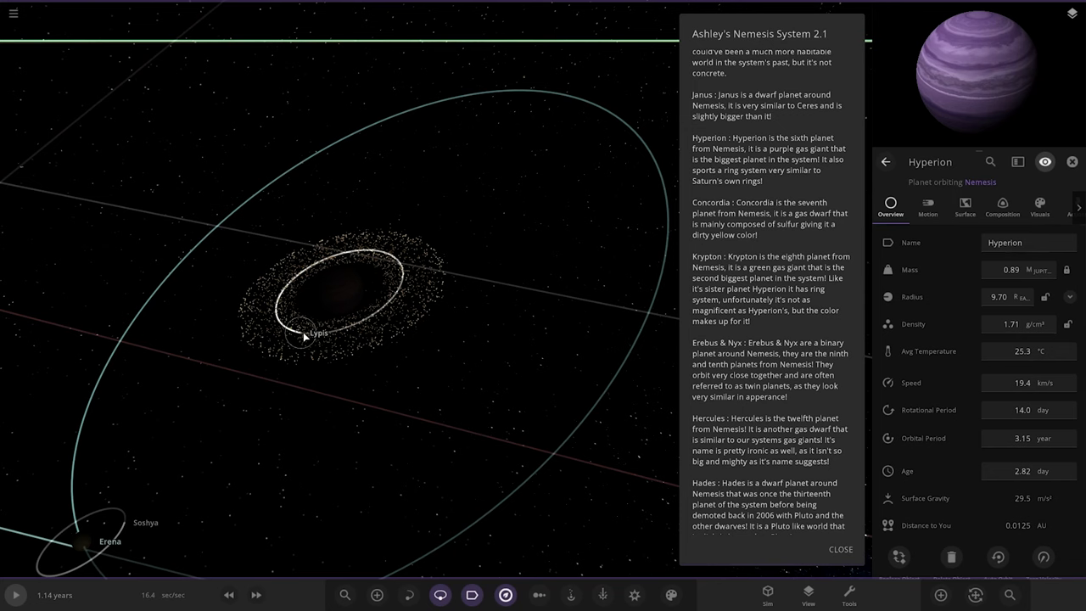
{"action": "left_click", "coordinate": [302, 333]}
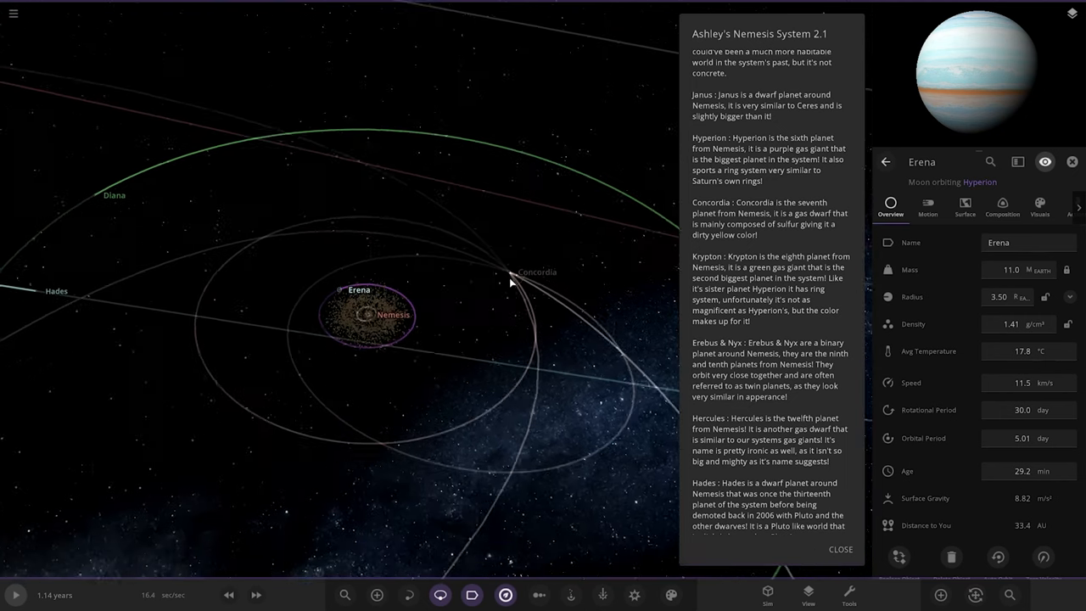
Step: Select Concordia and change the lighting mode so its dark side becomes visible
{"action": "left_click", "coordinate": [512, 271]}
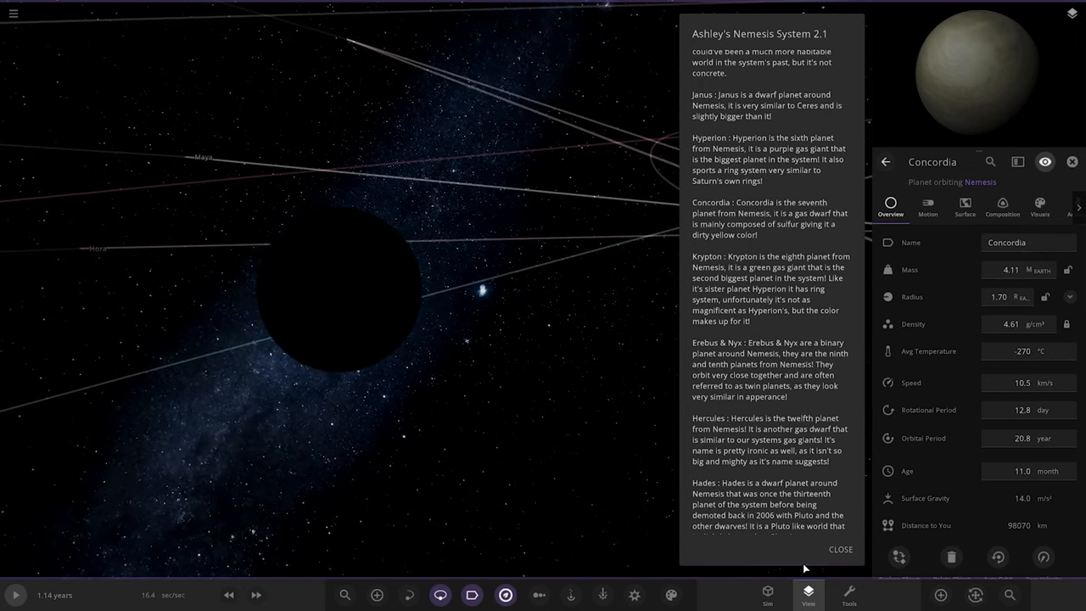
{"action": "left_click", "coordinate": [1072, 161]}
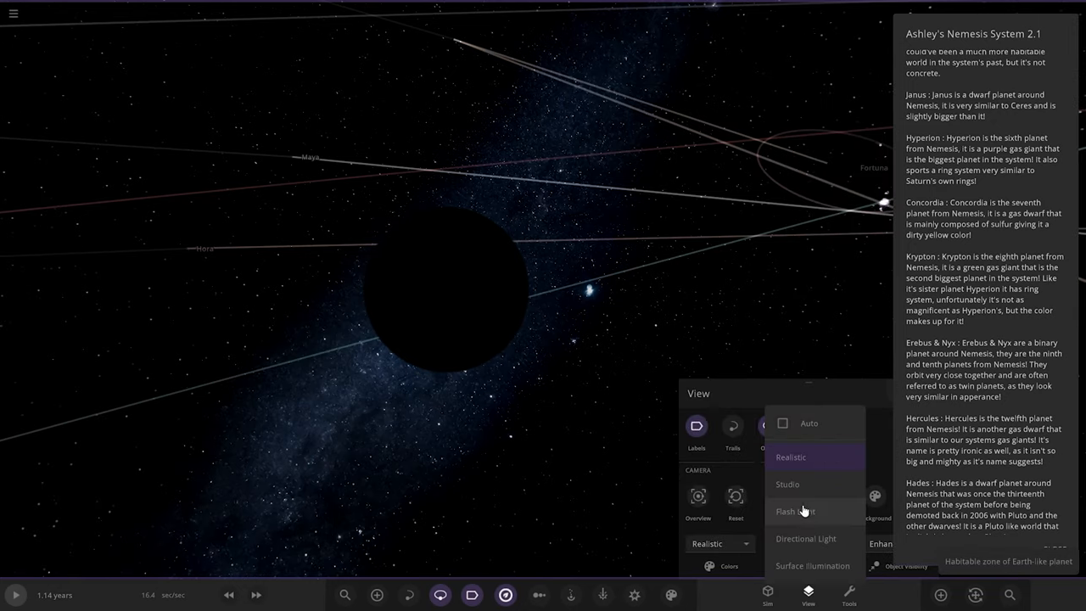
{"action": "left_click", "coordinate": [804, 538]}
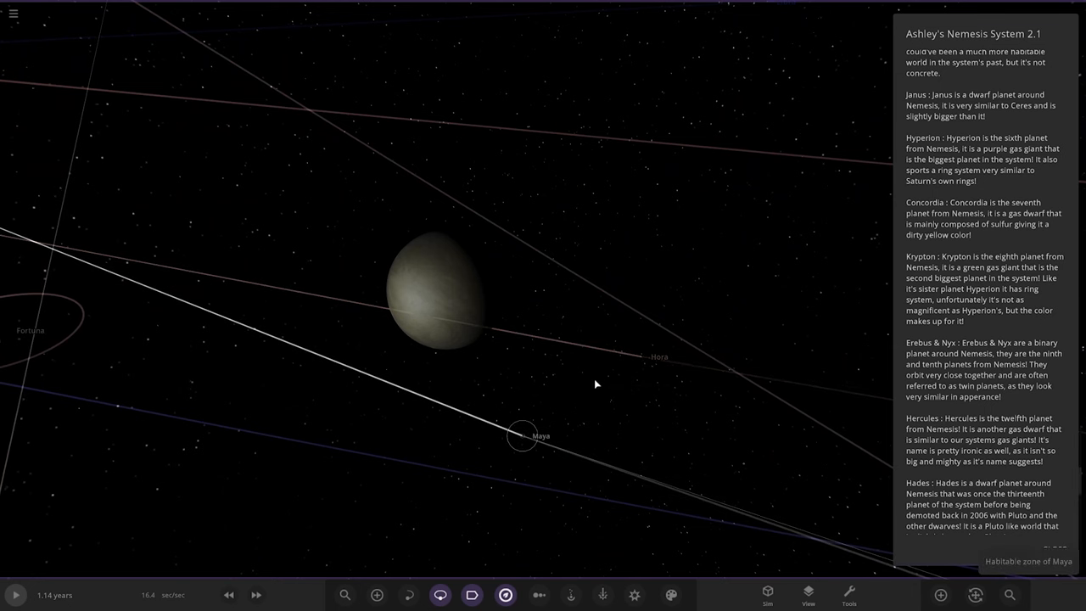
{"action": "left_click", "coordinate": [523, 444]}
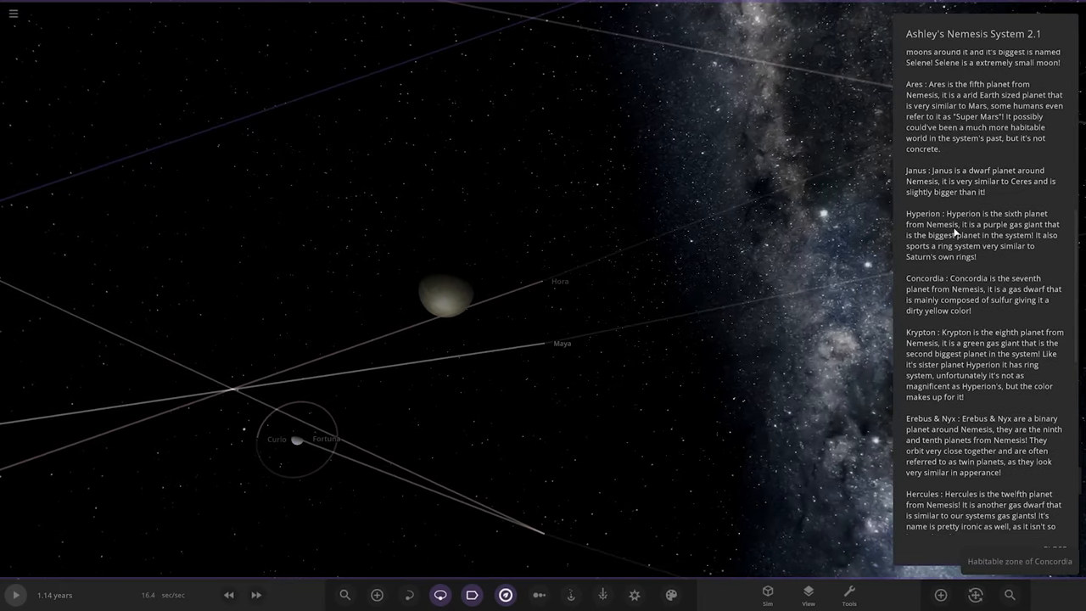
Step: Scroll the description panel to the entries from Ares through Hercules
{"action": "scroll", "scroll_direction": "down", "scroll_amount": 3}
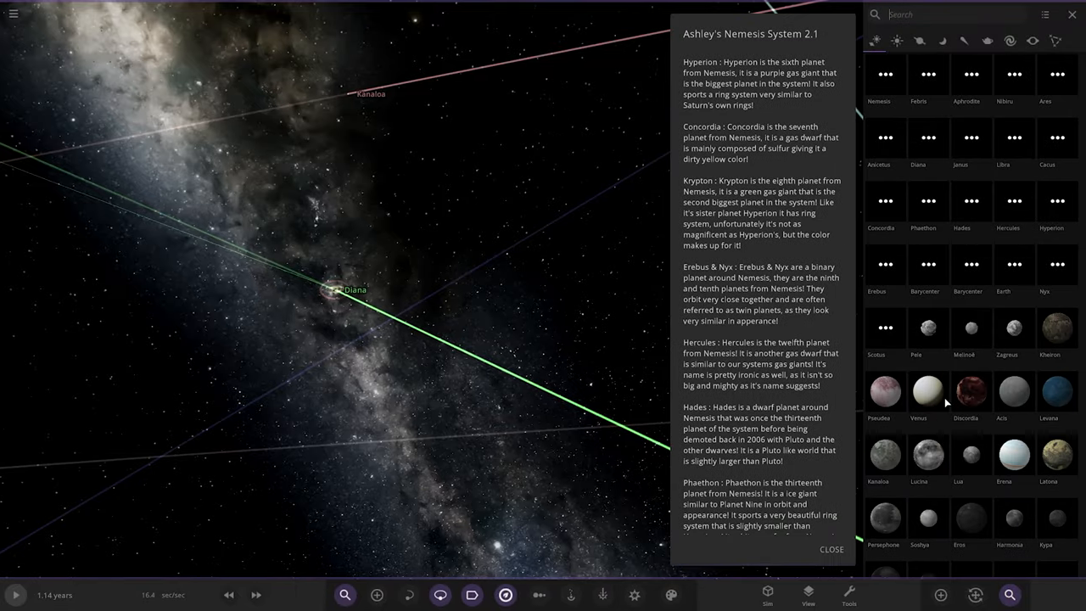
Step: Scroll through the remaining planet descriptions and bring up the properties of Diana's moon Lua
{"action": "scroll", "scroll_direction": "down", "scroll_amount": 3}
{"action": "type", "text": "kry"}
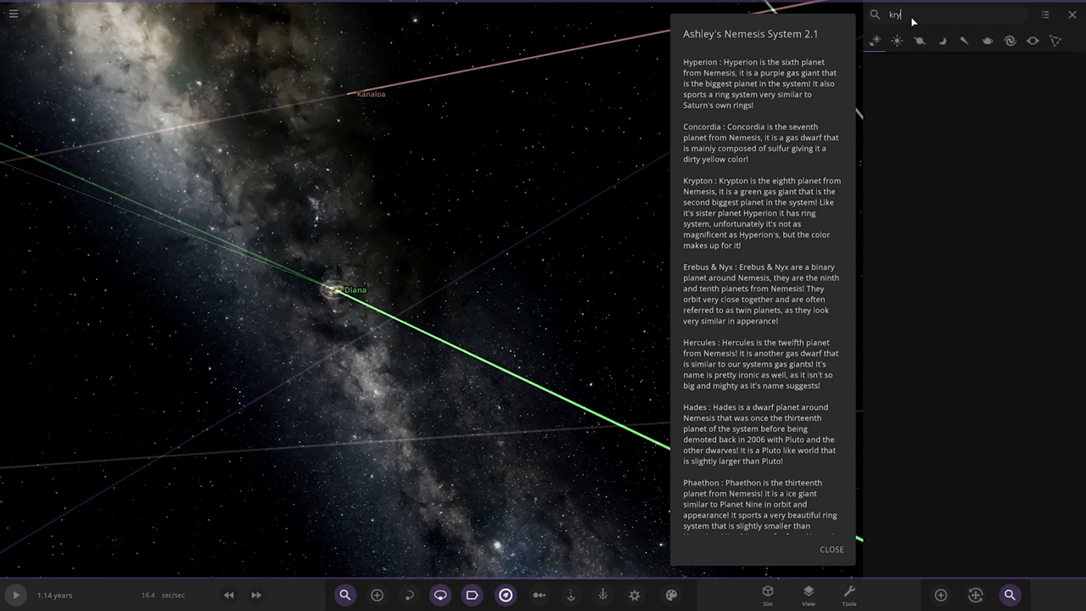
{"action": "key", "text": "Backspace"}
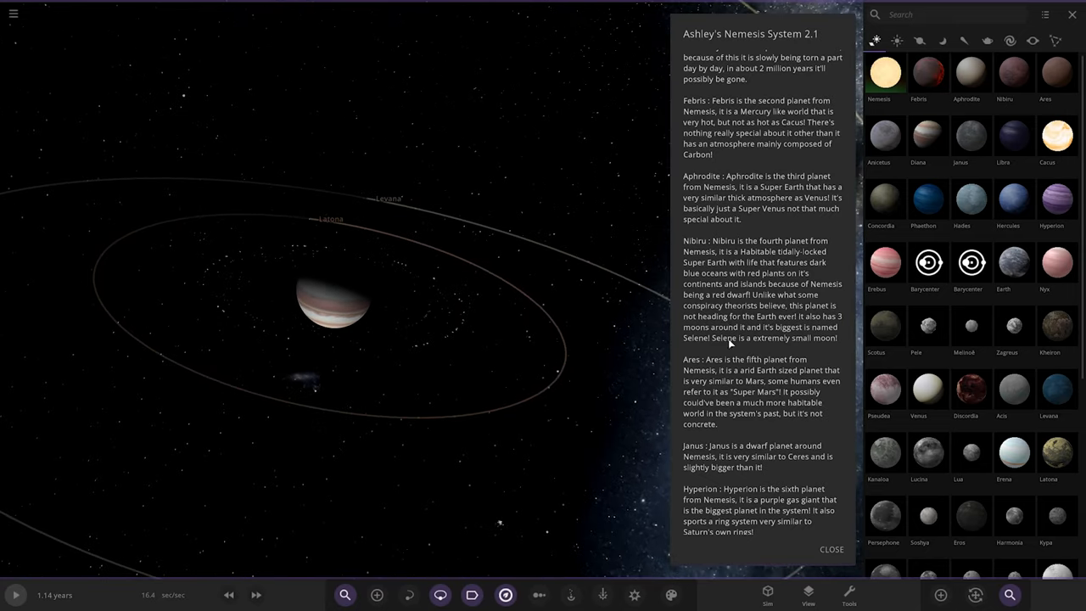
{"action": "scroll", "scroll_direction": "down", "scroll_amount": 3}
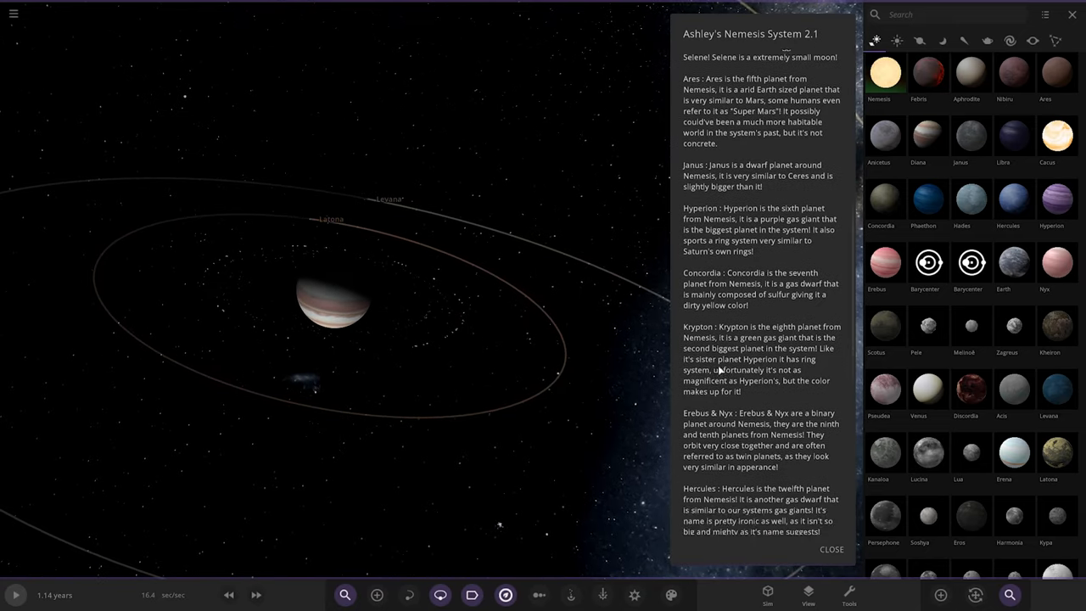
{"action": "scroll", "scroll_direction": "down", "scroll_amount": 3}
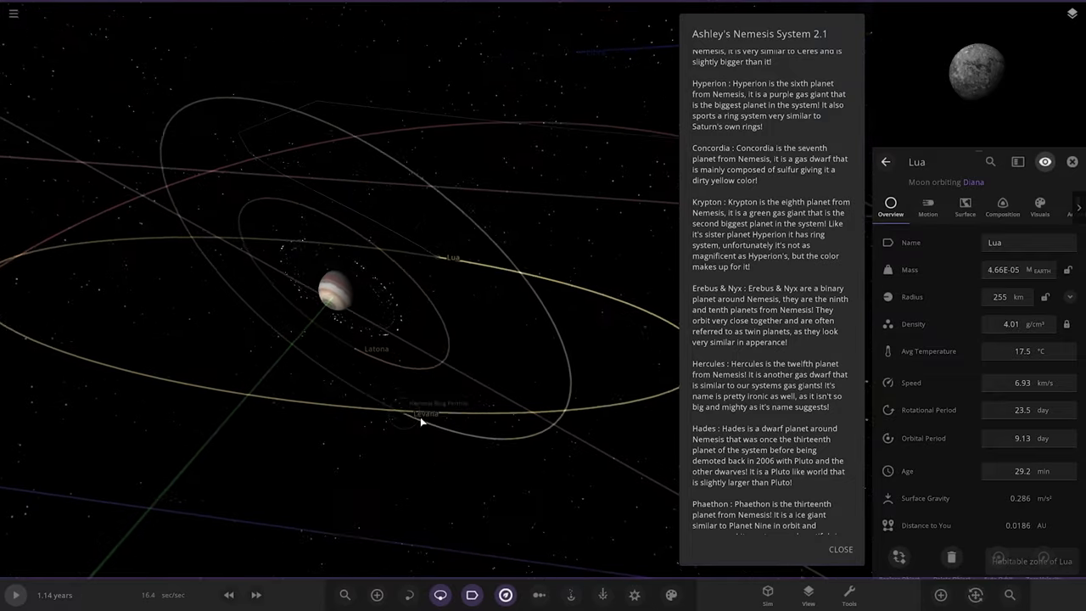
Step: Inspect Diana's moon Lucina, then the barycenter shared by the twin planets Nyx and Erebus
{"action": "left_click", "coordinate": [413, 414]}
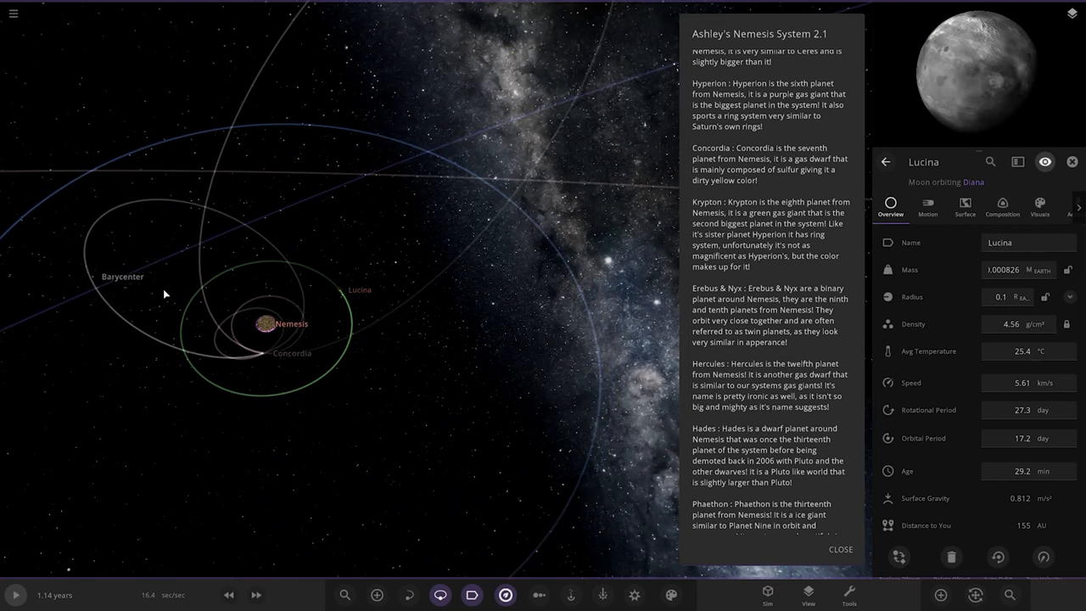
{"action": "left_click", "coordinate": [94, 276]}
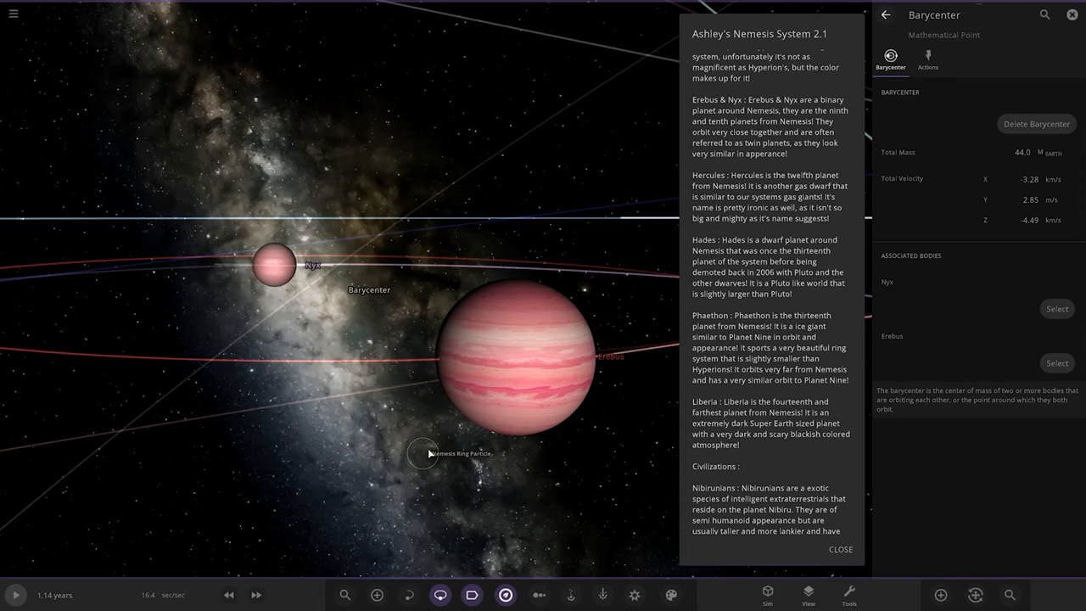
{"action": "mouse_move", "coordinate": [258, 376]}
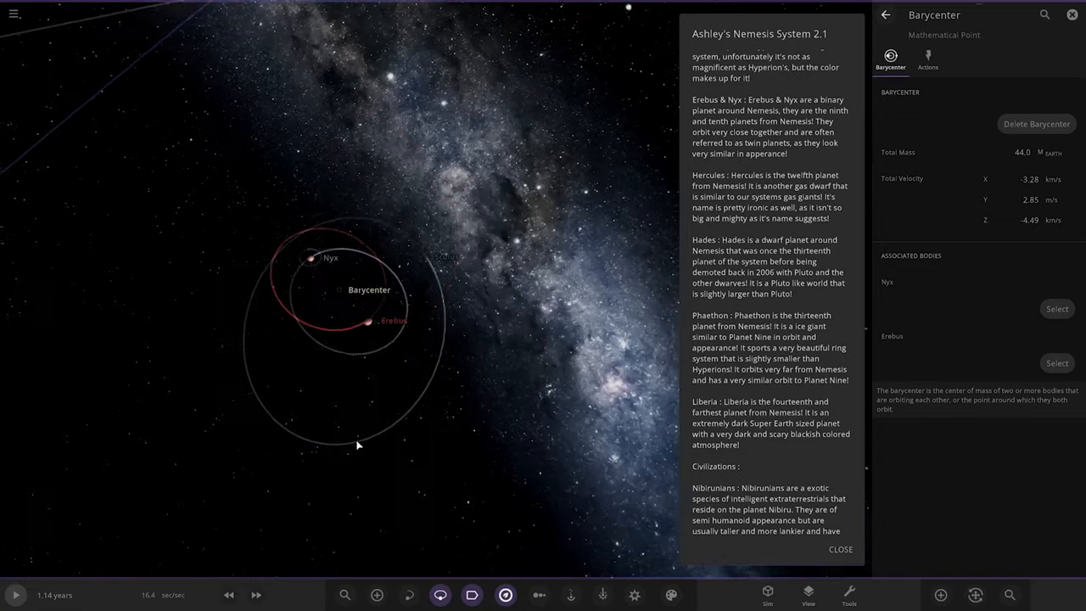
Step: Inspect Erebus' satellite Scotus, the ice giant Hercules, and Hercules' moon Alexiares
{"action": "left_click", "coordinate": [405, 265]}
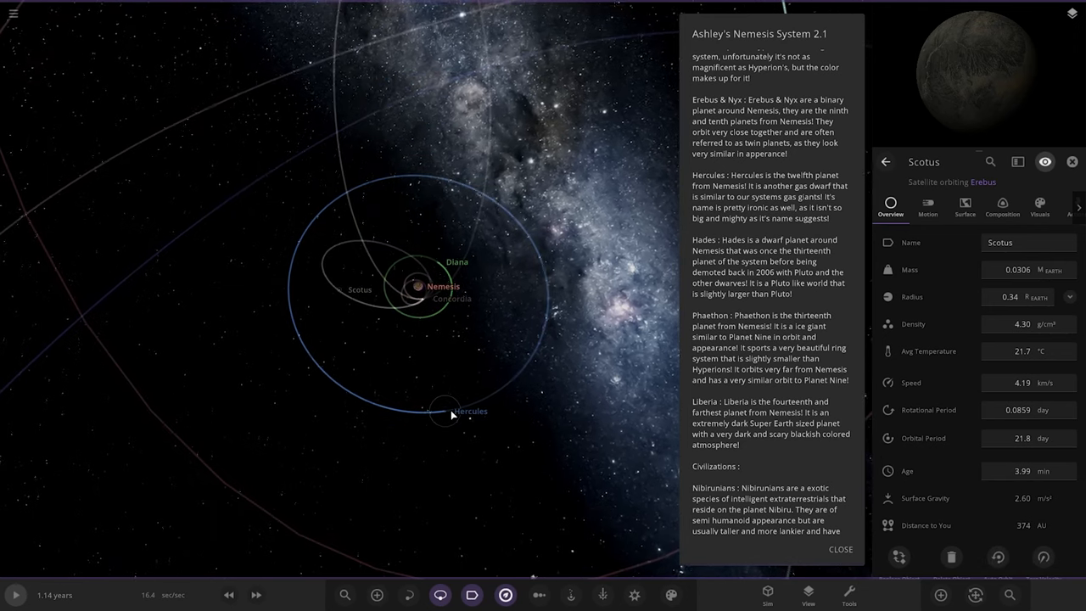
{"action": "left_click", "coordinate": [451, 418]}
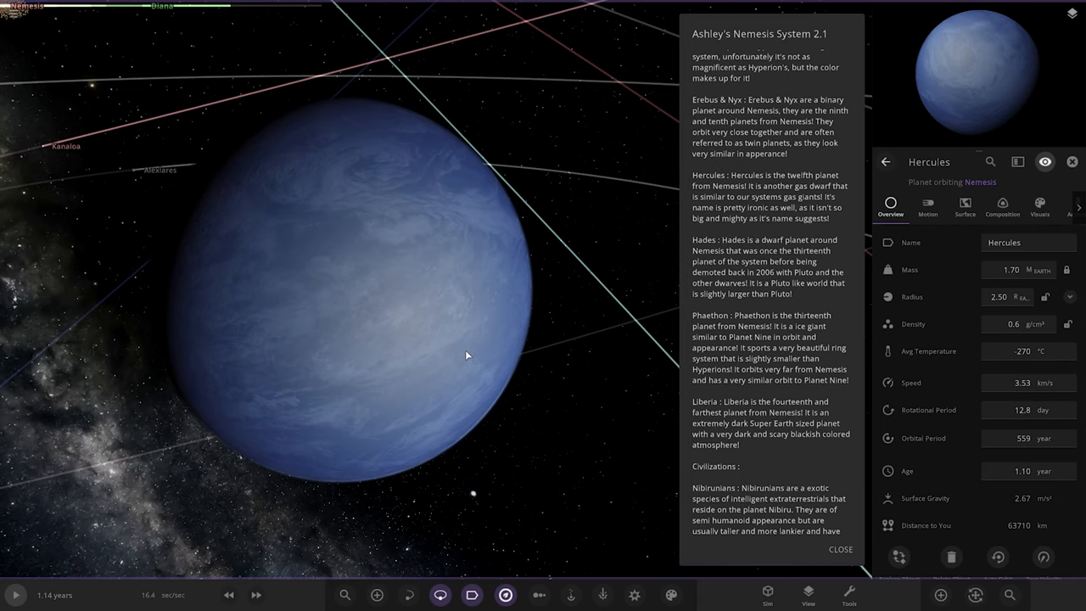
{"action": "mouse_move", "coordinate": [433, 349]}
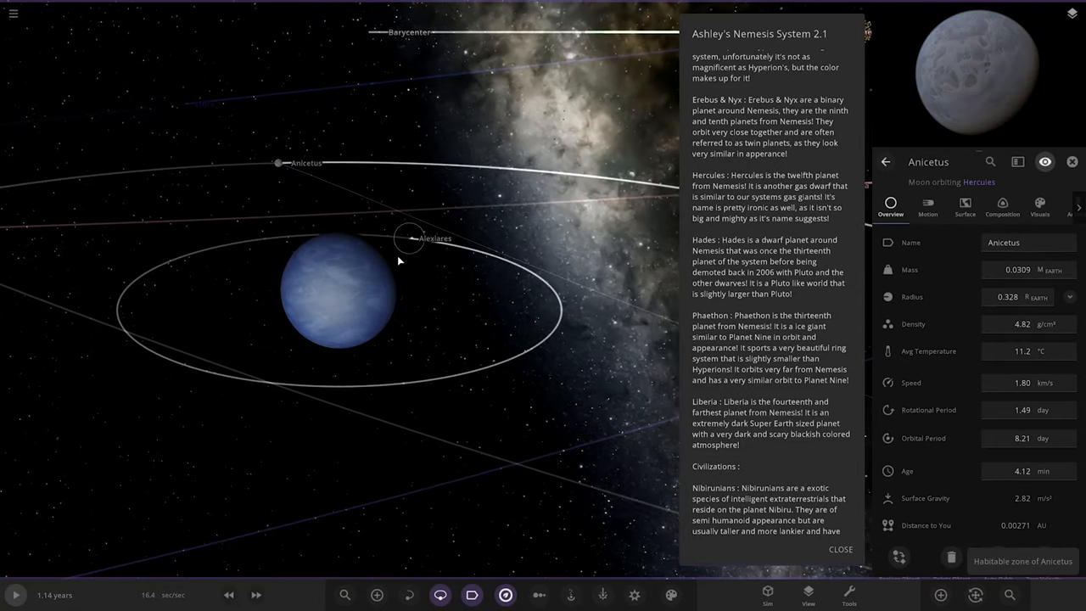
{"action": "left_click", "coordinate": [425, 241]}
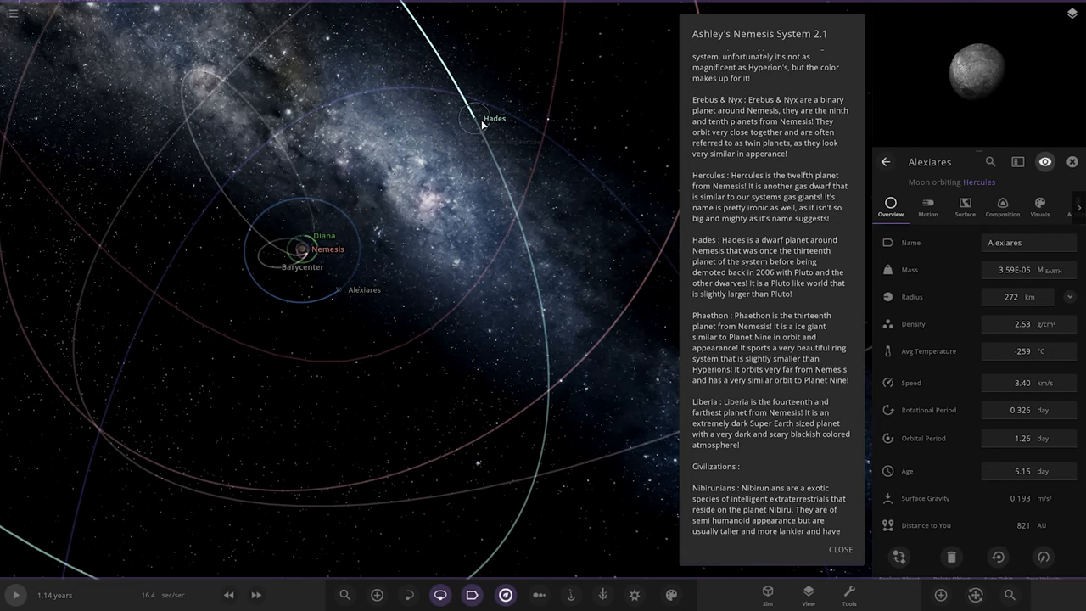
Step: Inspect the dwarf planet Hades and then its moon Melinoë, reading further down its description
{"action": "left_click", "coordinate": [475, 128]}
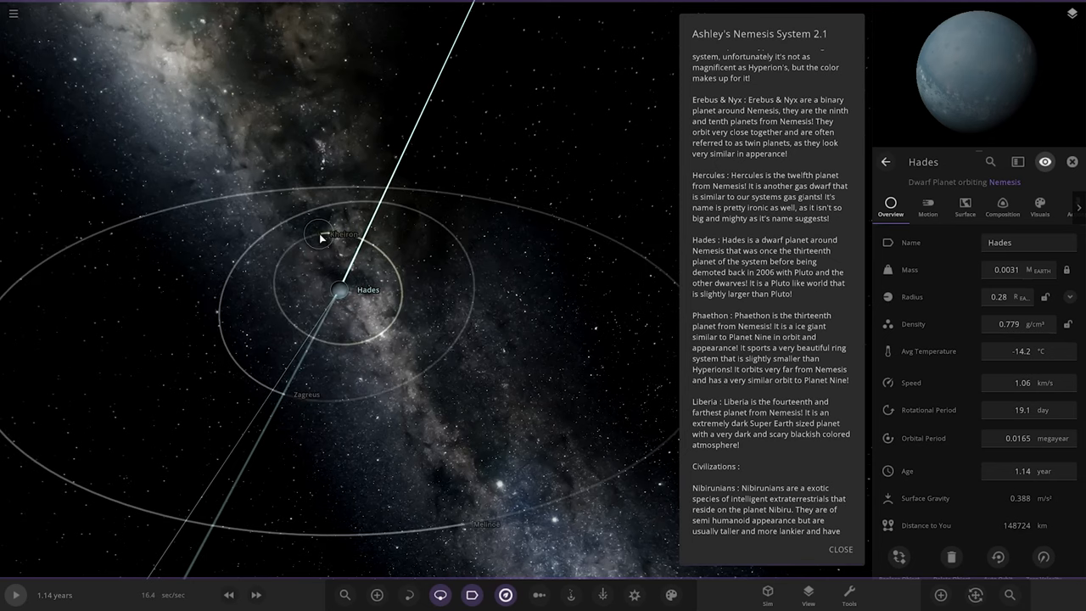
{"action": "left_click", "coordinate": [319, 237]}
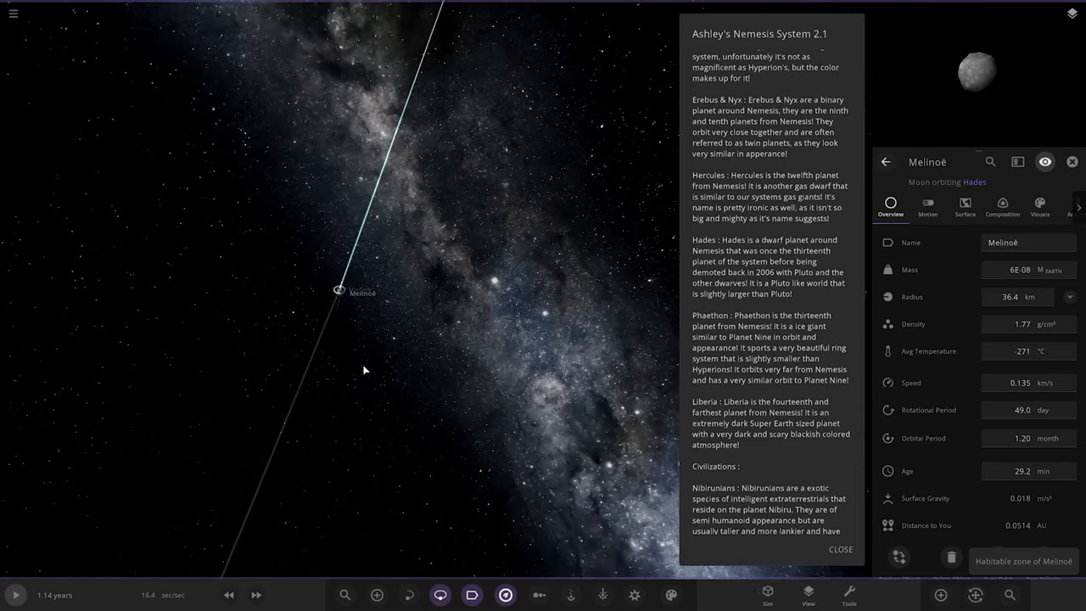
{"action": "scroll", "scroll_direction": "down", "scroll_amount": 3}
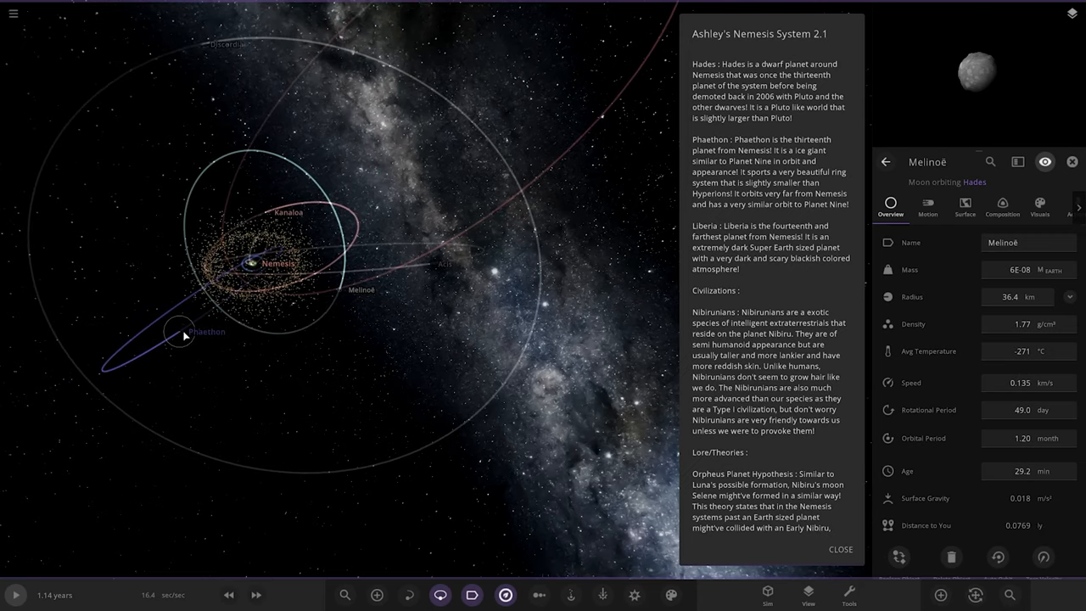
Step: Inspect Libra, the dark bluish outer planet orbiting Nemesis, with its properties listed
{"action": "left_click", "coordinate": [178, 331]}
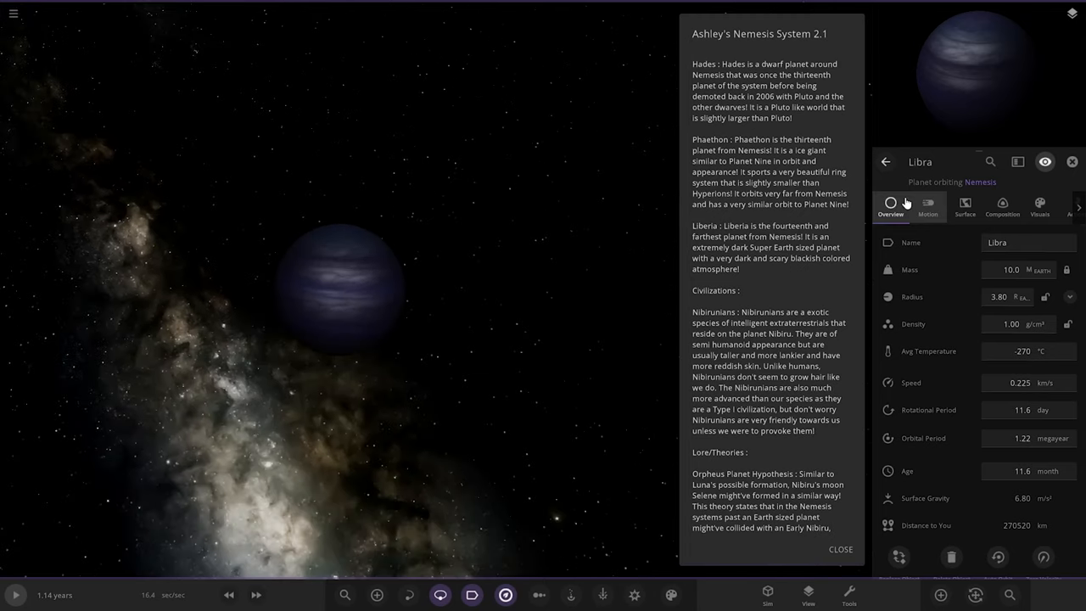
{"action": "left_click", "coordinate": [926, 207]}
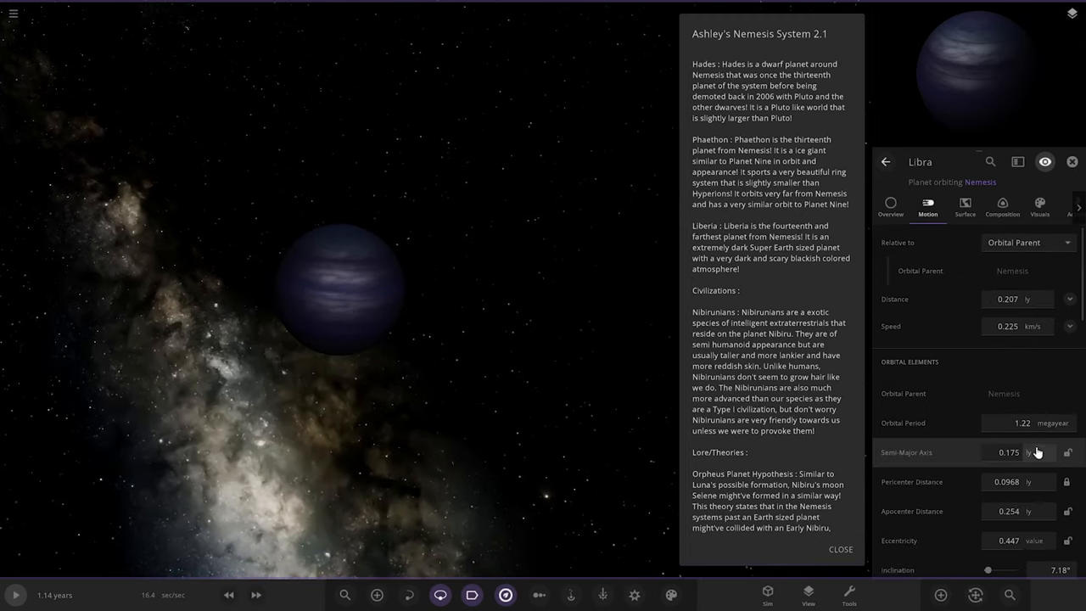
{"action": "left_click", "coordinate": [889, 207]}
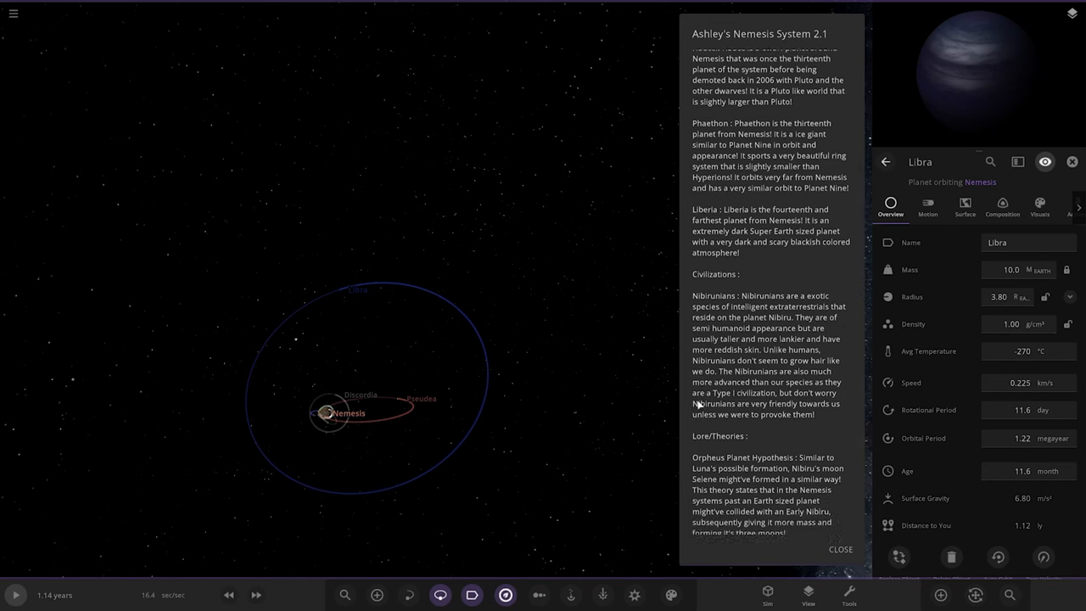
Step: Read the system description down to the Lore/Theories entry on the Orpheus Planet hypothesis
{"action": "scroll", "scroll_direction": "down", "scroll_amount": 3}
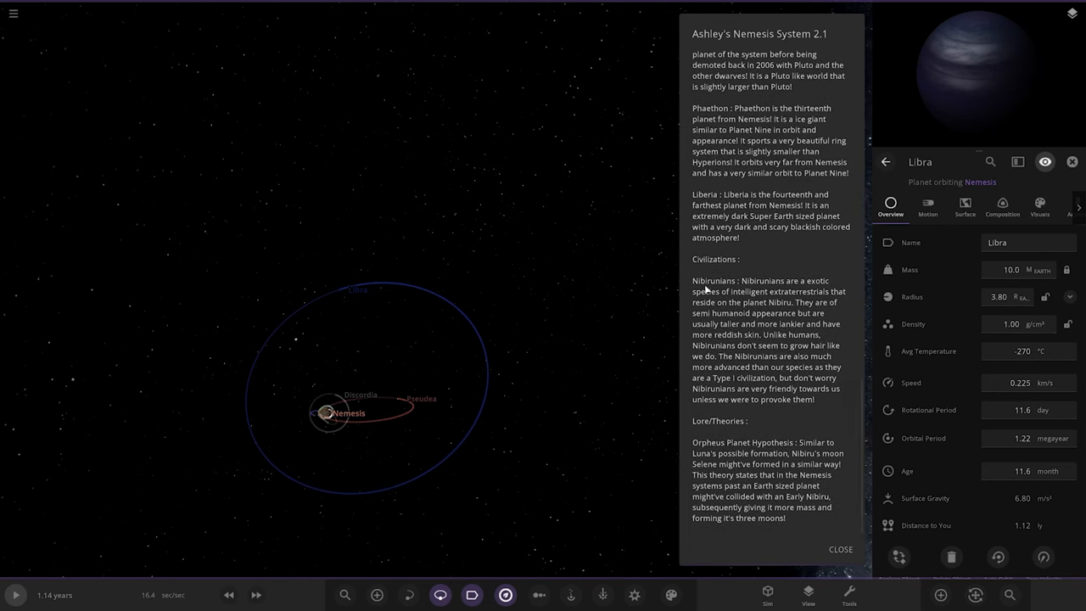
{"action": "mouse_move", "coordinate": [753, 302]}
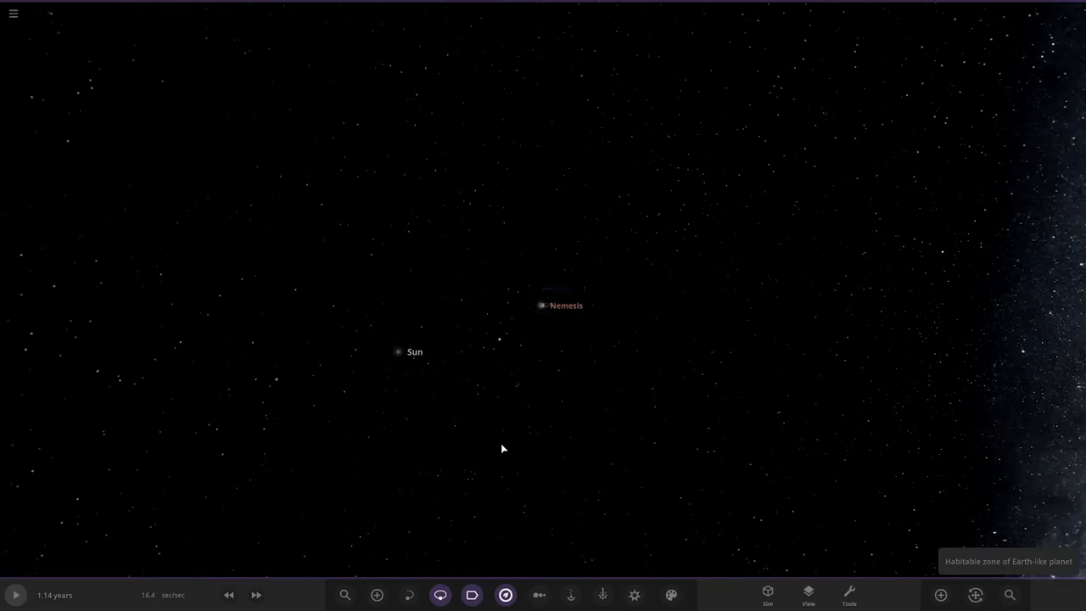
Step: Focus on the star Nemesis up close amid its planets' orbit lines, showing its brief properties
{"action": "left_click", "coordinate": [539, 306]}
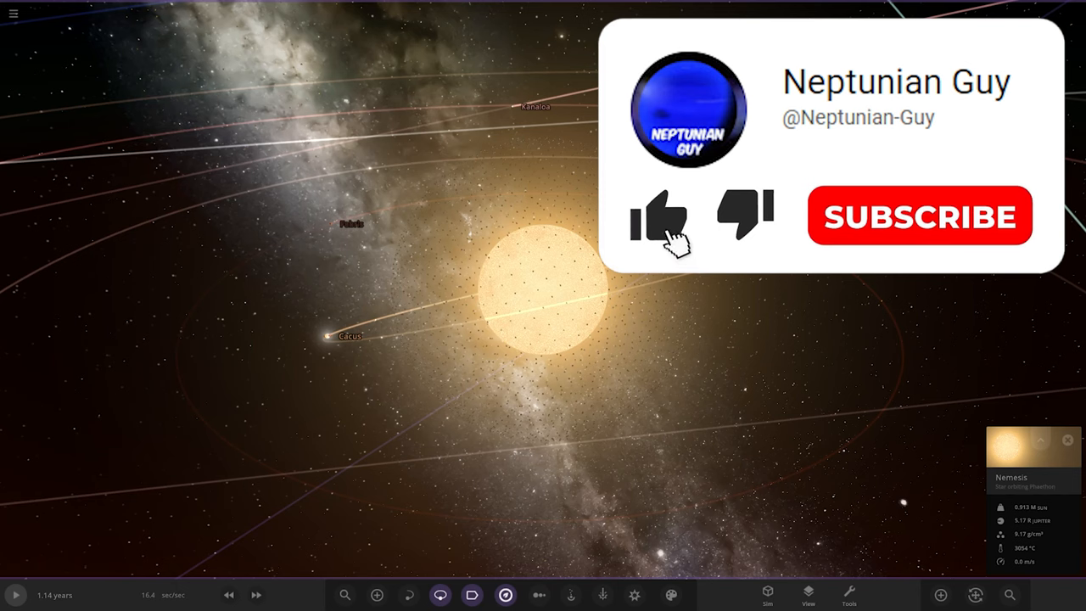
{"action": "left_click", "coordinate": [662, 224]}
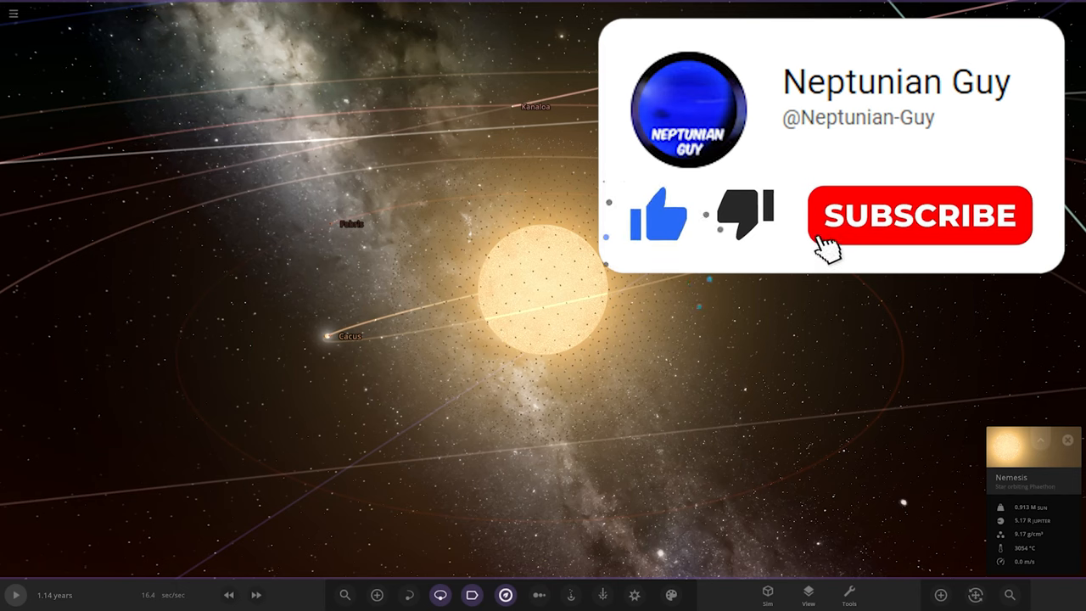
{"action": "left_click", "coordinate": [919, 213]}
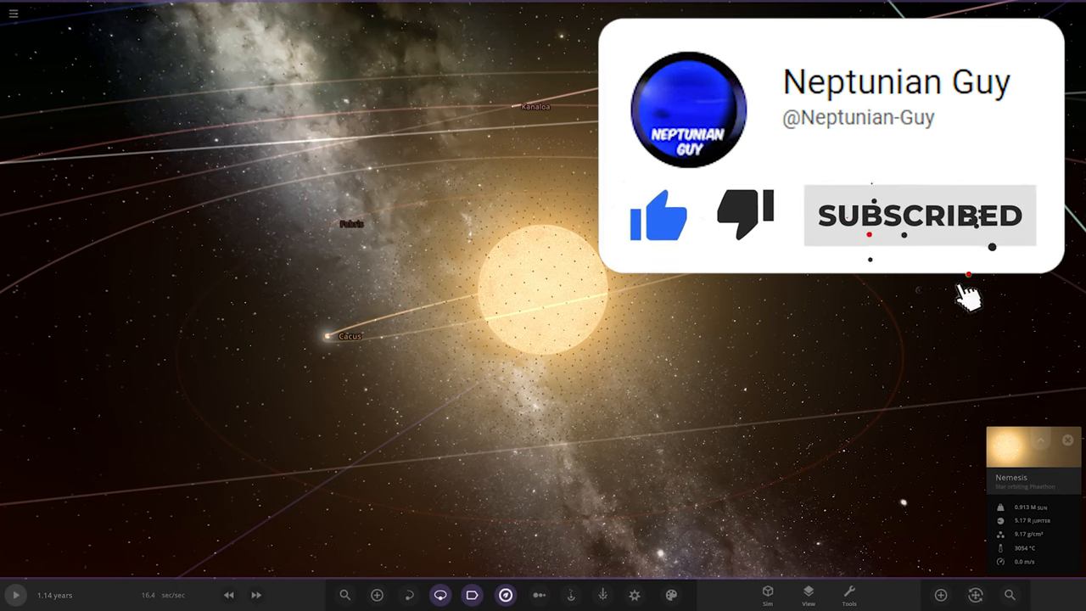